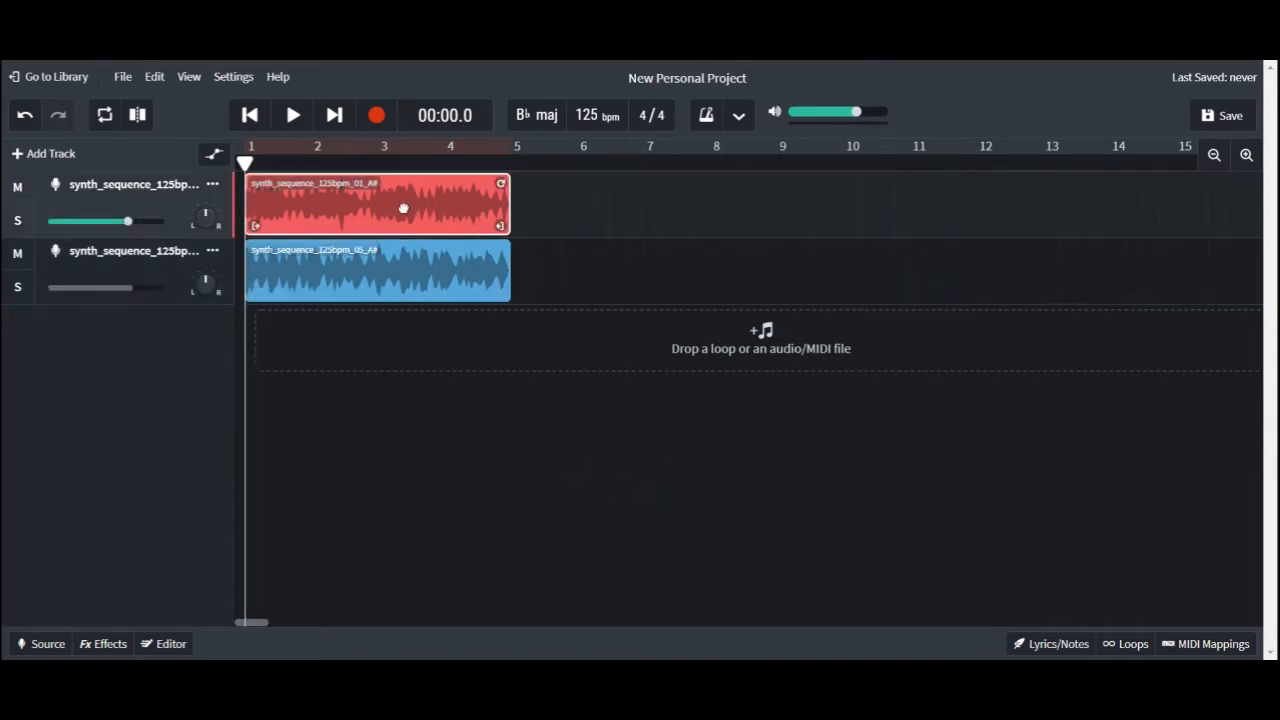
Position the playhead along the ruler, settling at bar 9 ready to paste the red loop.
right_click(404, 208)
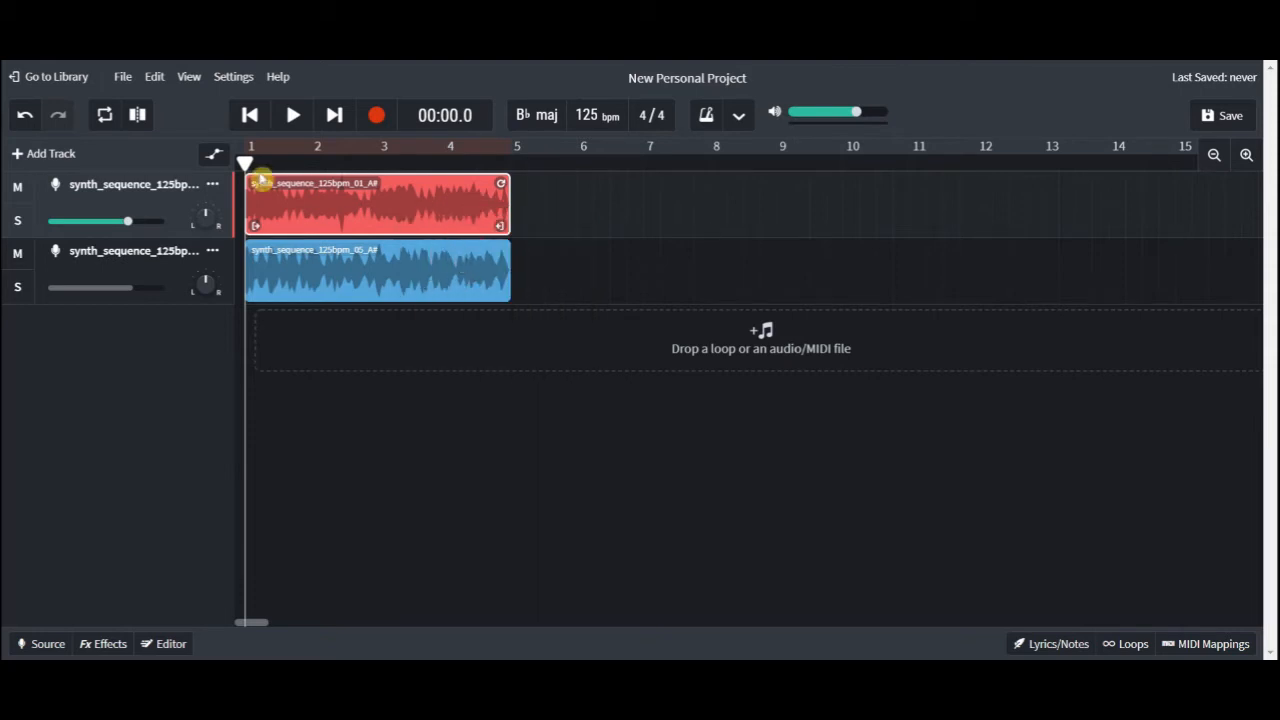
left_click(356, 162)
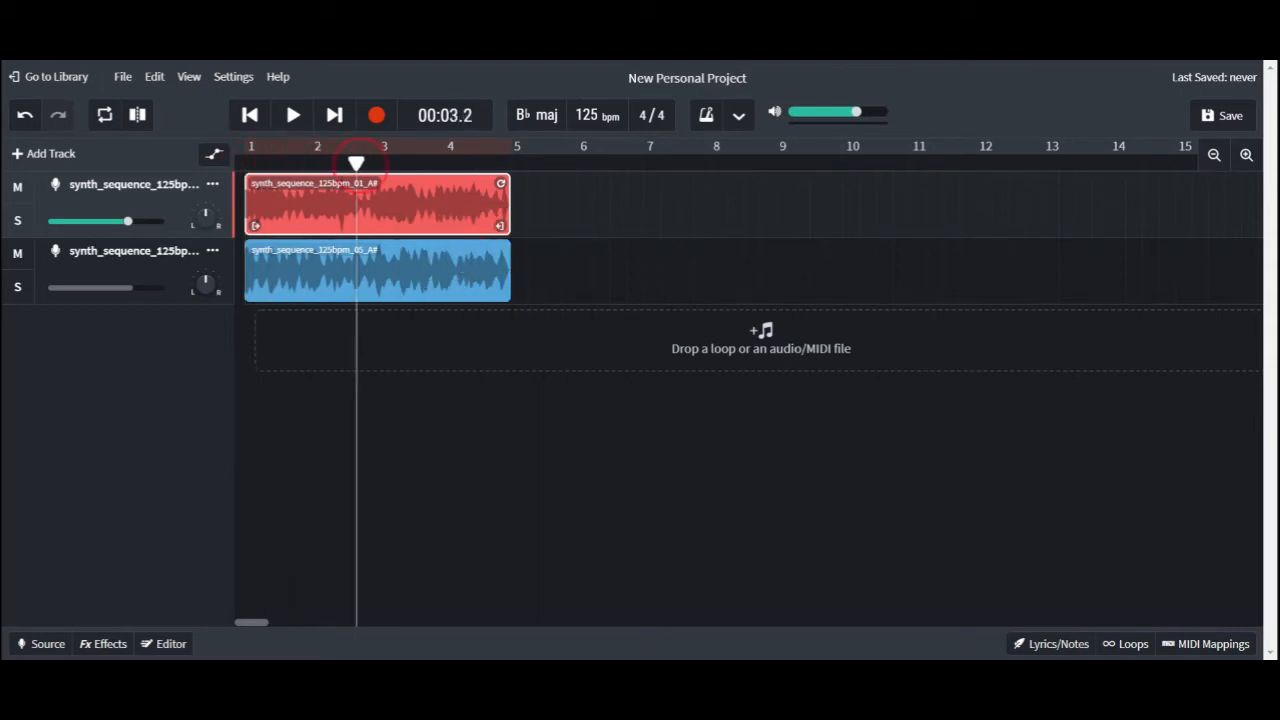
left_click(604, 146)
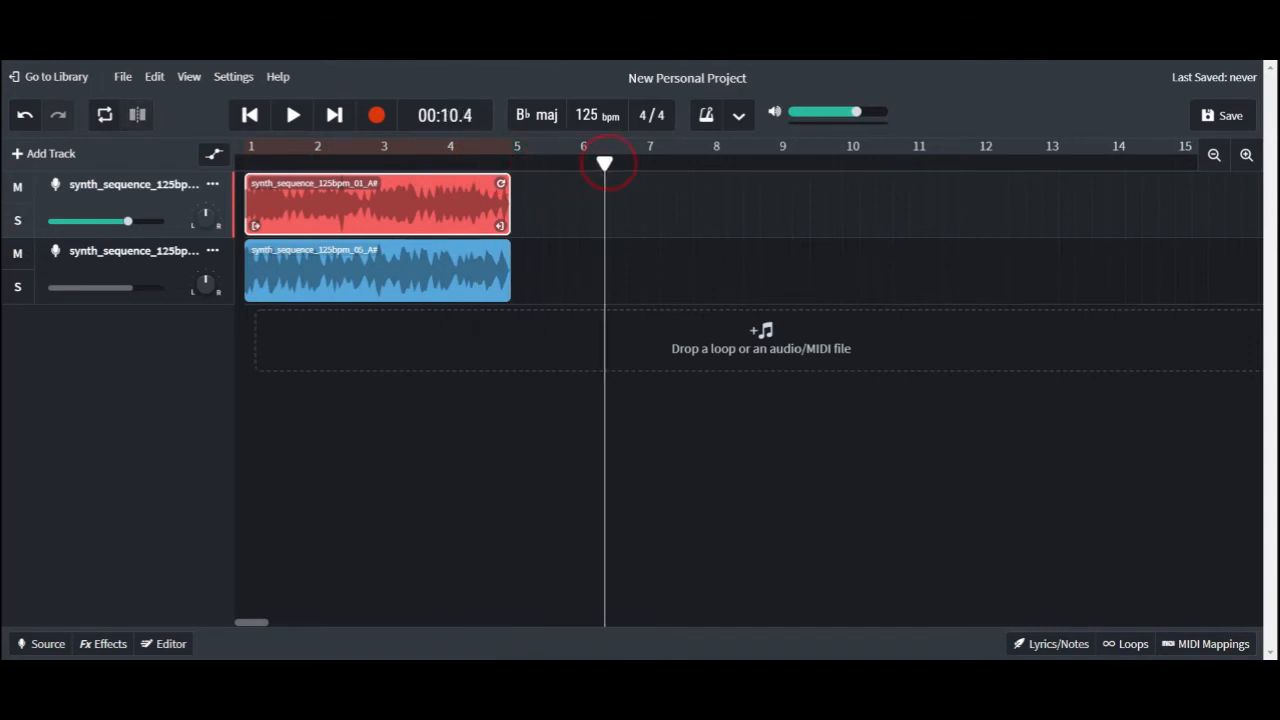
left_click(780, 160)
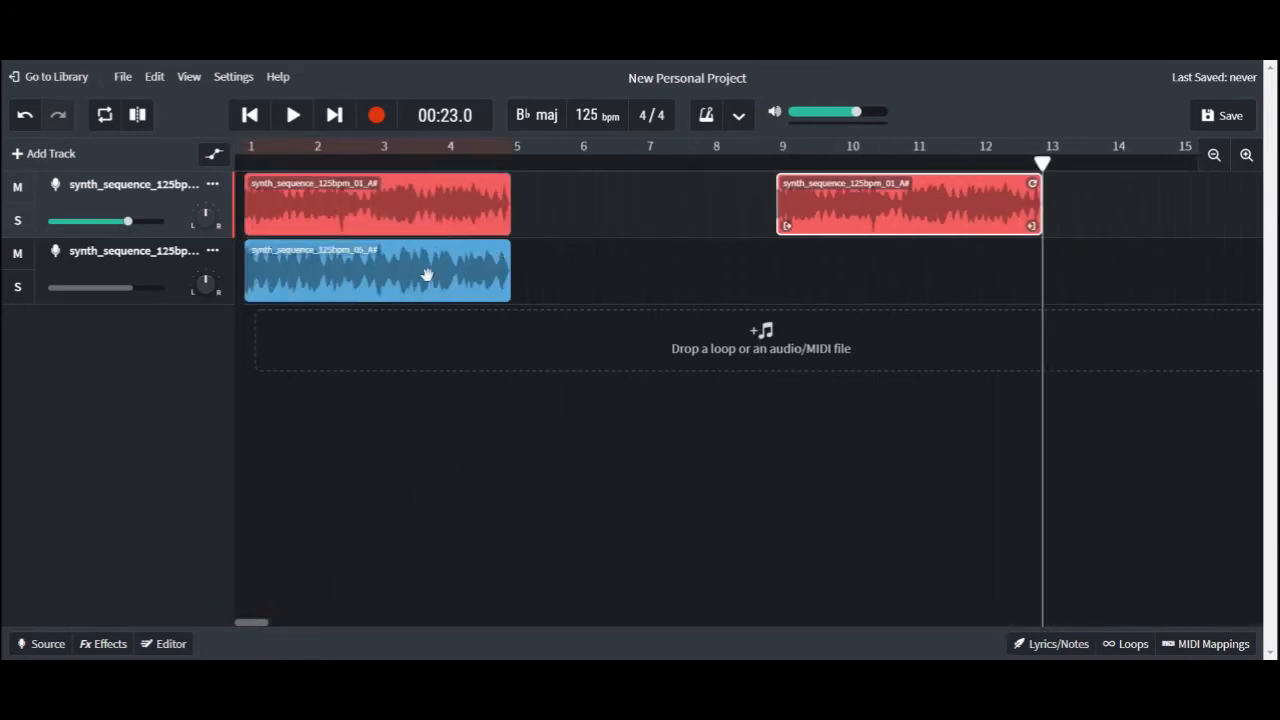
left_click(804, 160)
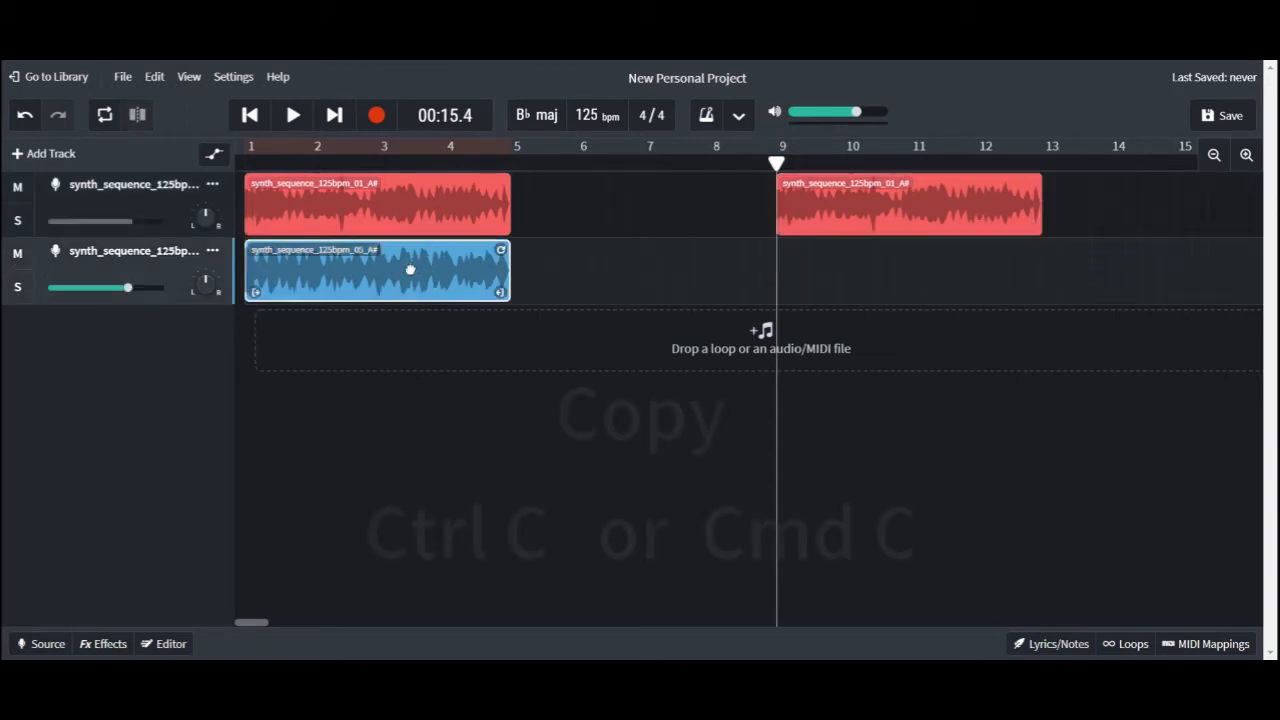
key("ctrl+c")
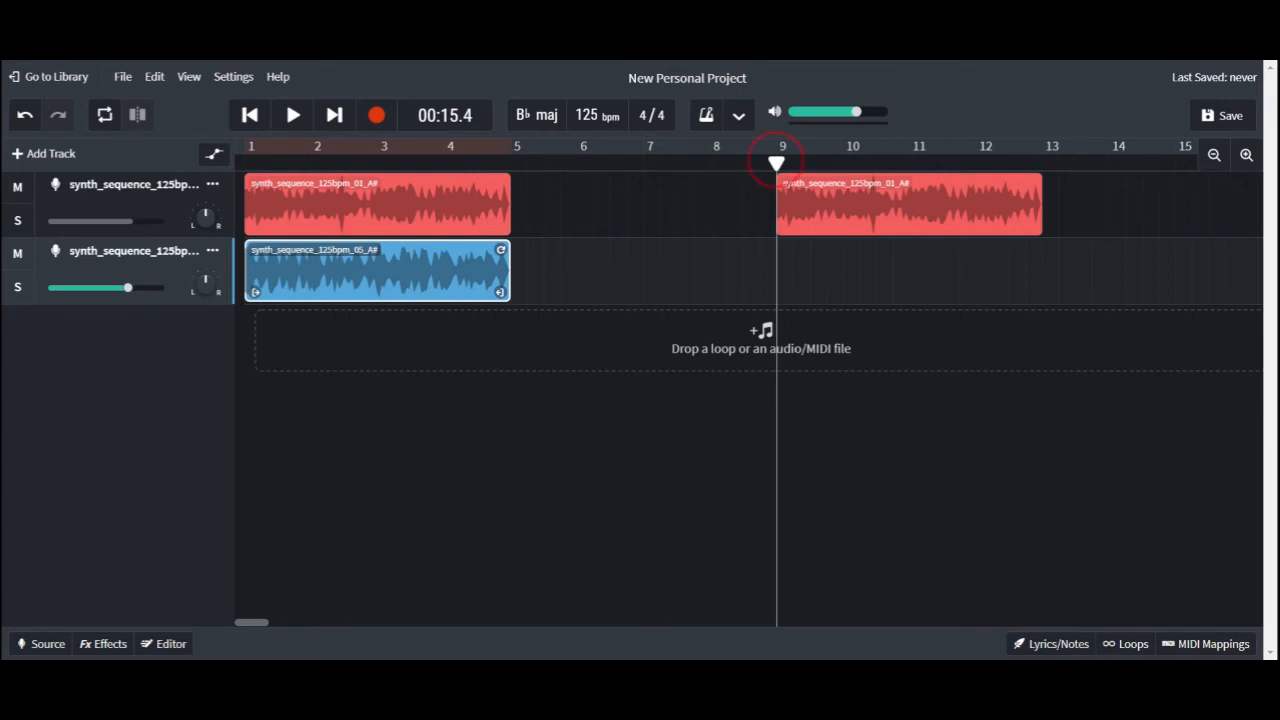
Paste copies of the blue loop on the bottom track starting at bar 5.
left_click(510, 146)
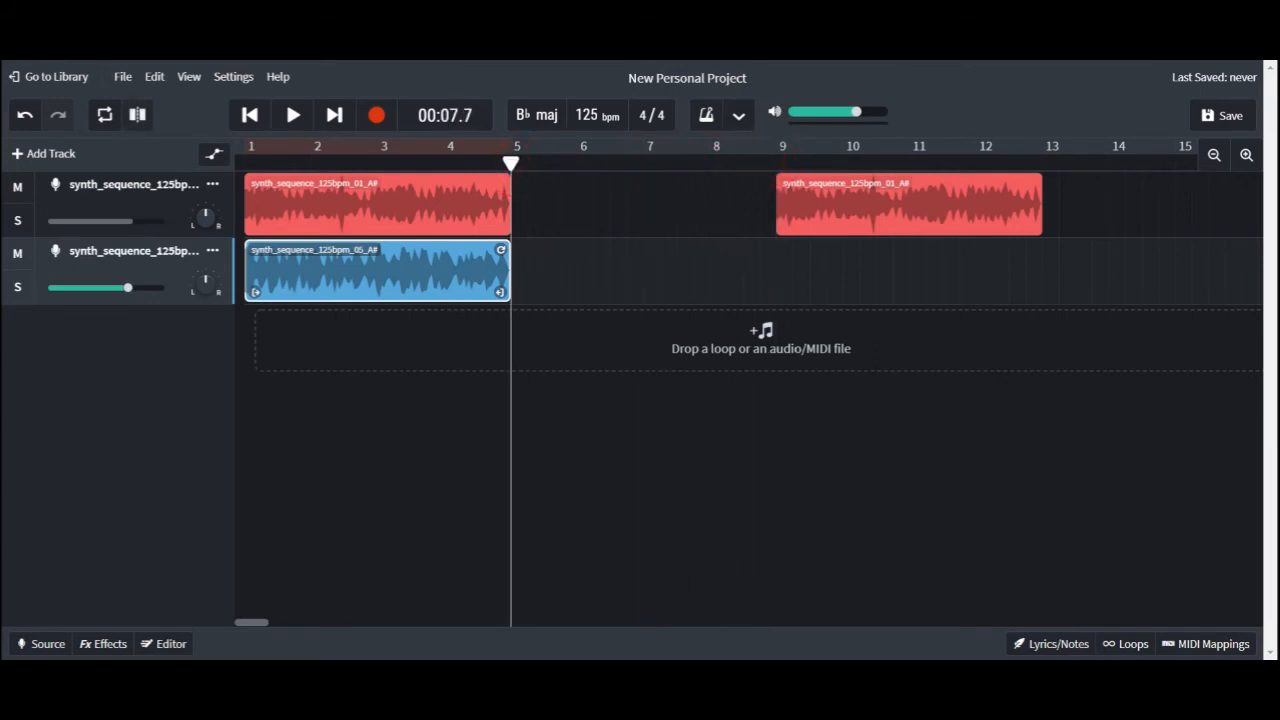
key("ctrl+v")
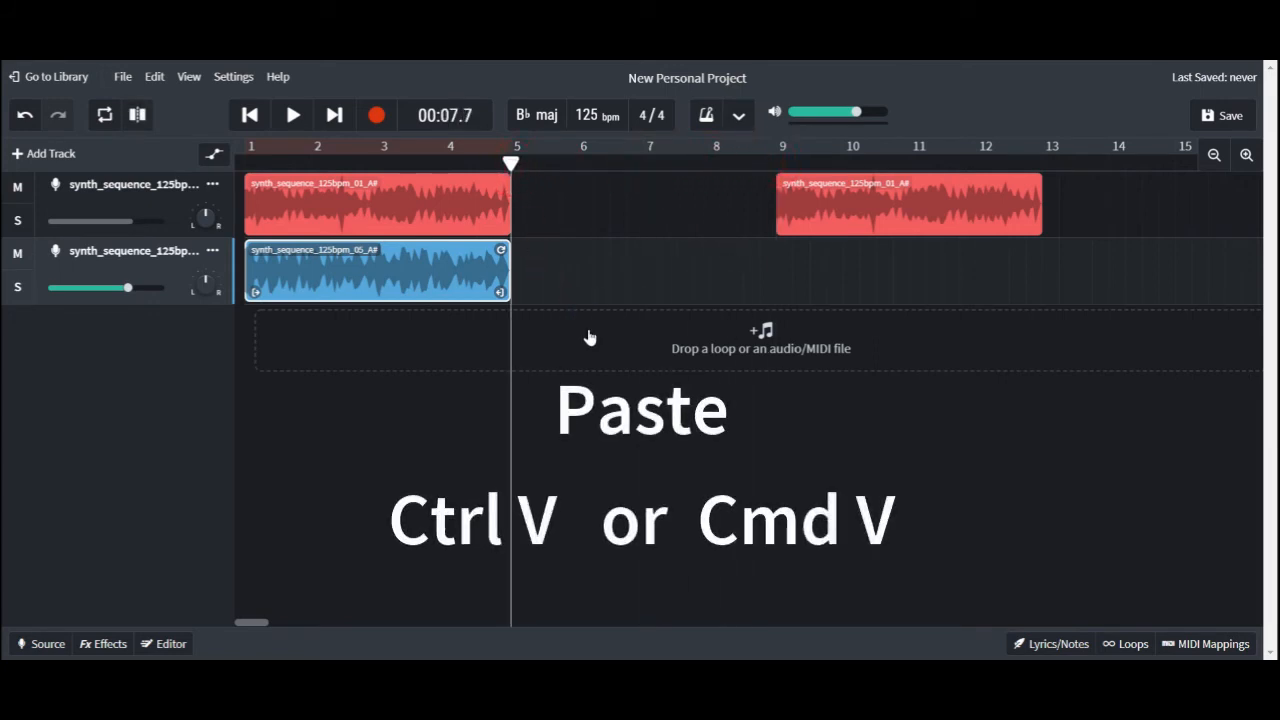
key("ctrl+v")
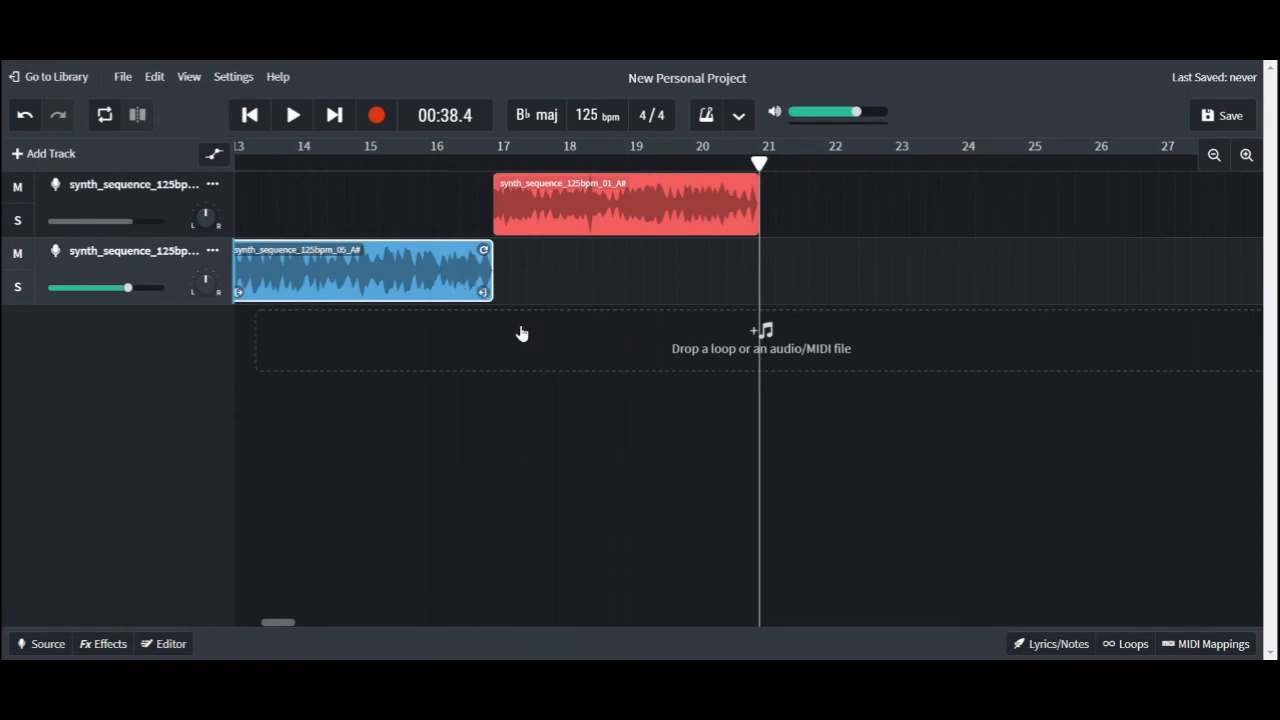
Zoom the timeline out twice so every loop through bar 25 is visible.
left_click(1212, 156)
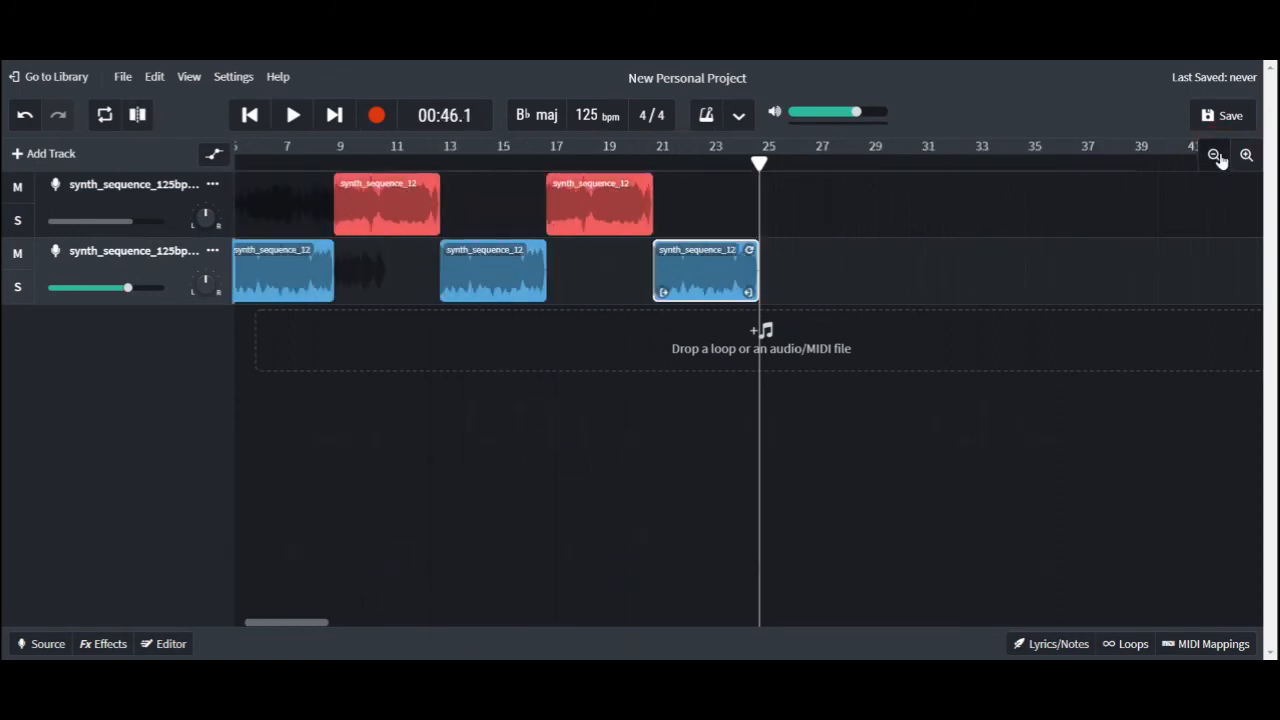
left_click(1212, 156)
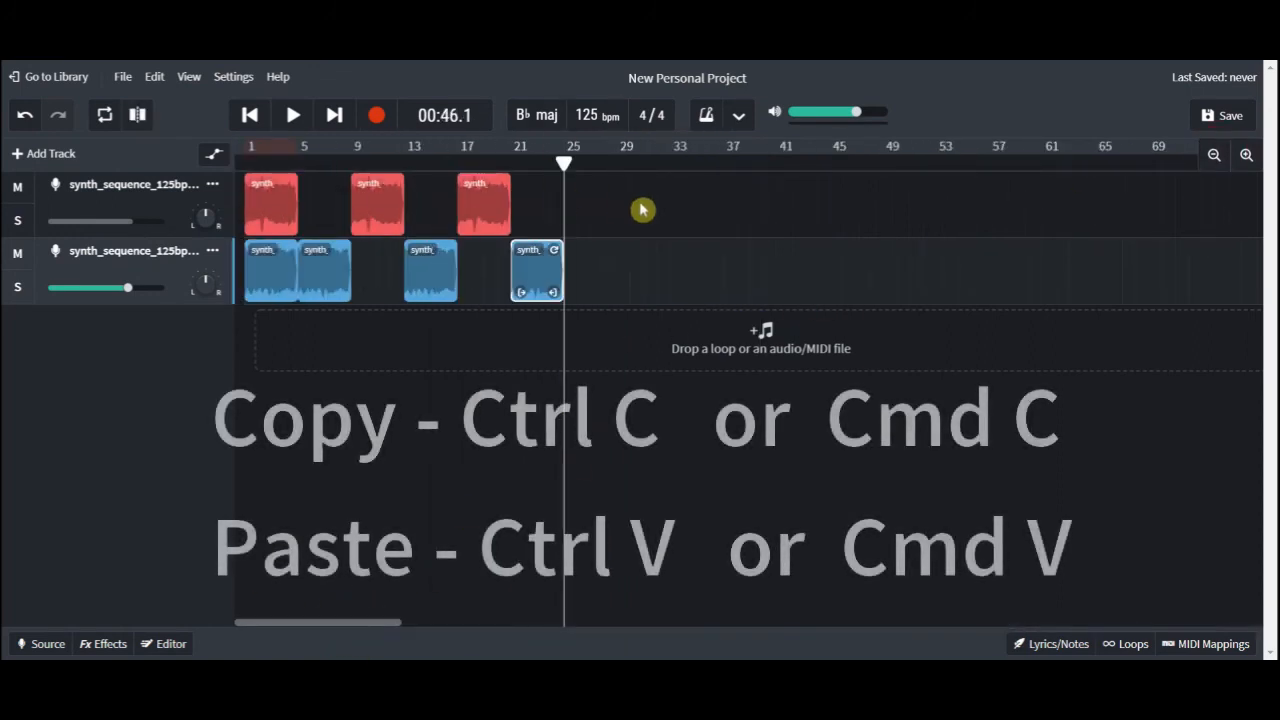